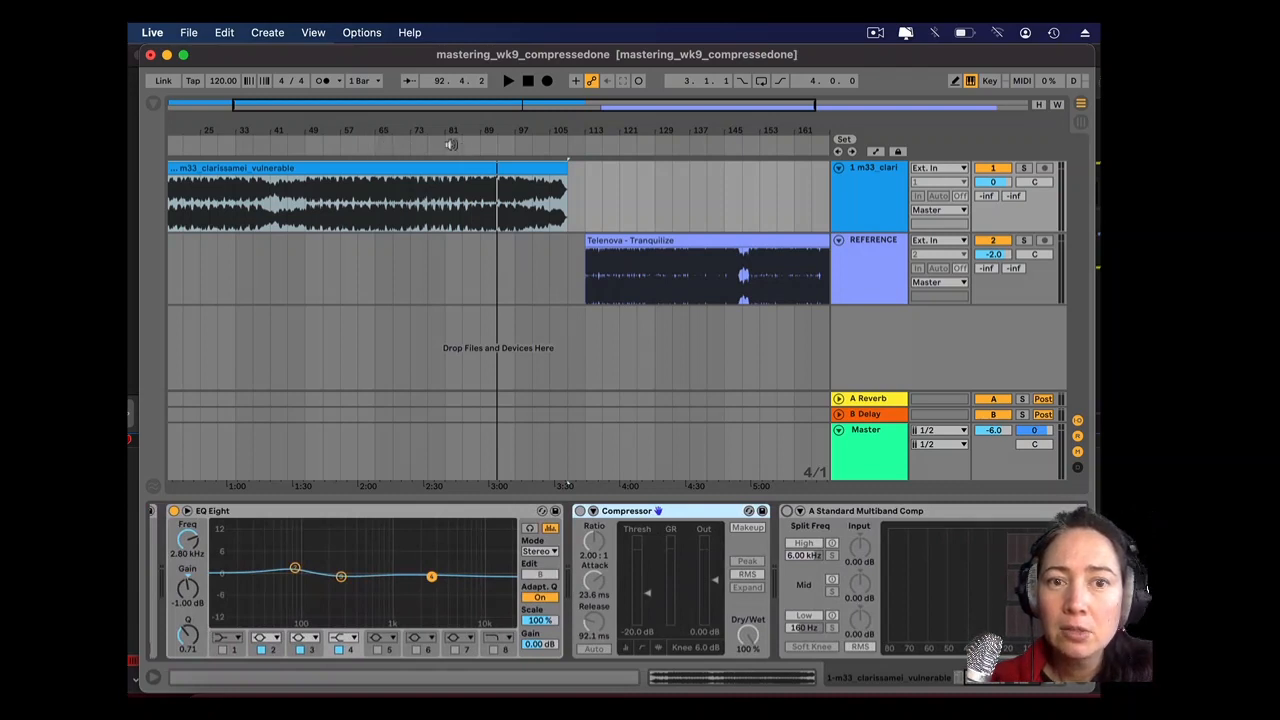
- Bring the mastering project into focus to work on the Master track's Compressor
click(508, 80)
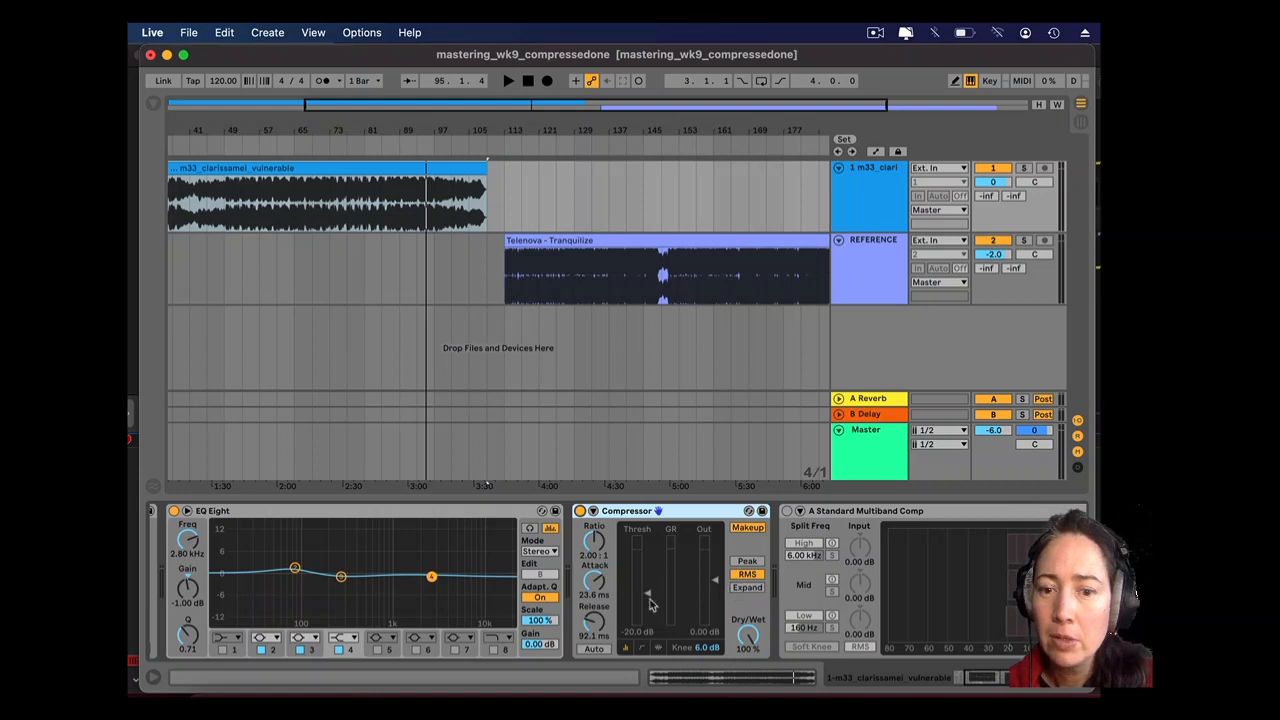
mouse_move(640, 600)
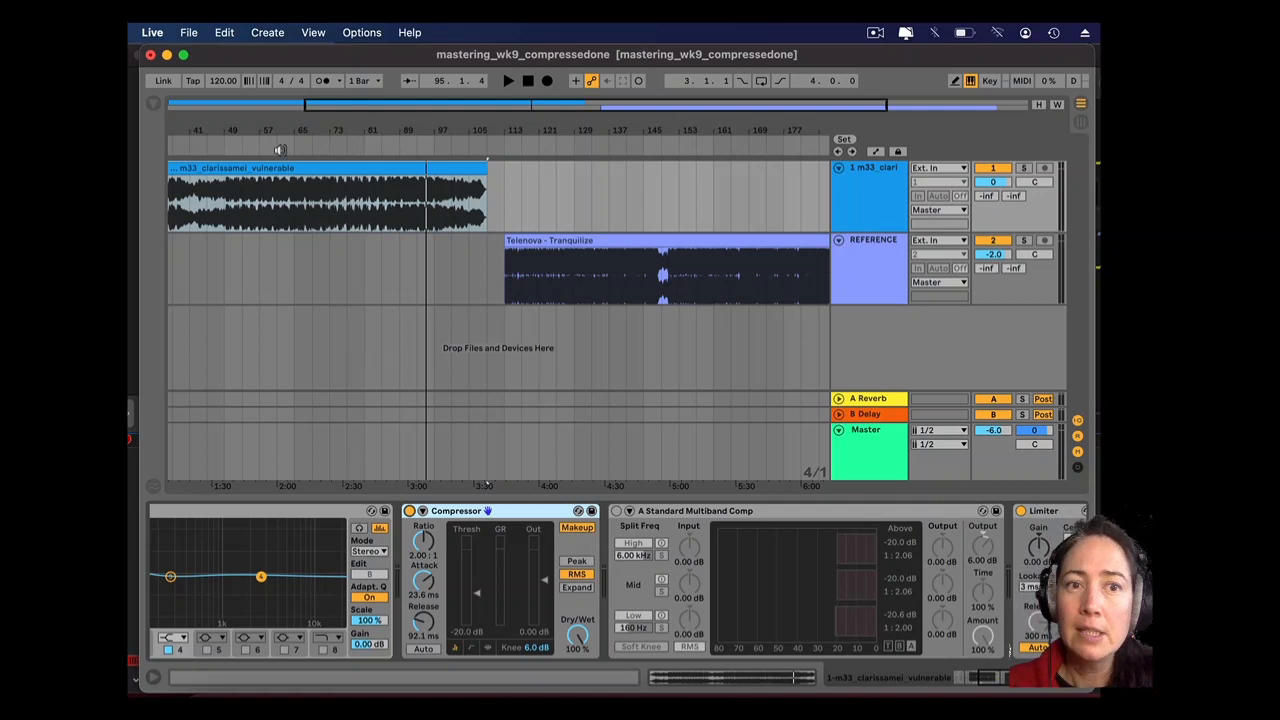
click(508, 80)
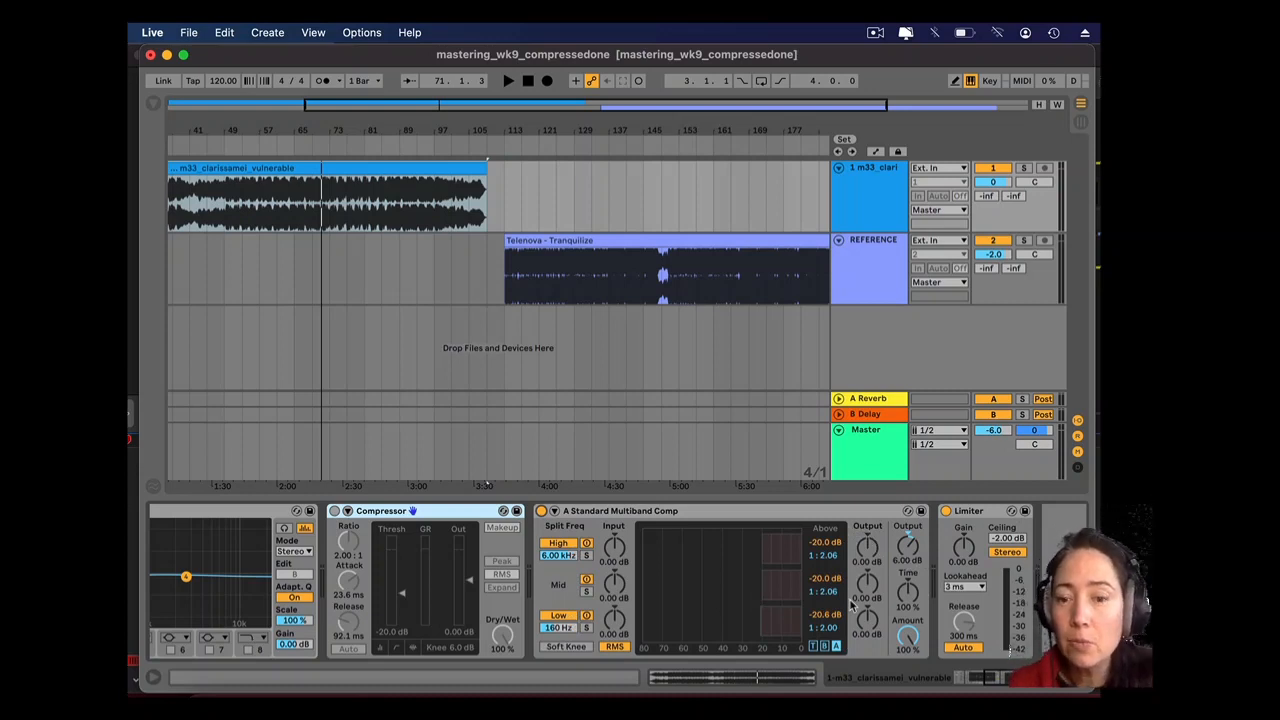
mouse_move(756, 580)
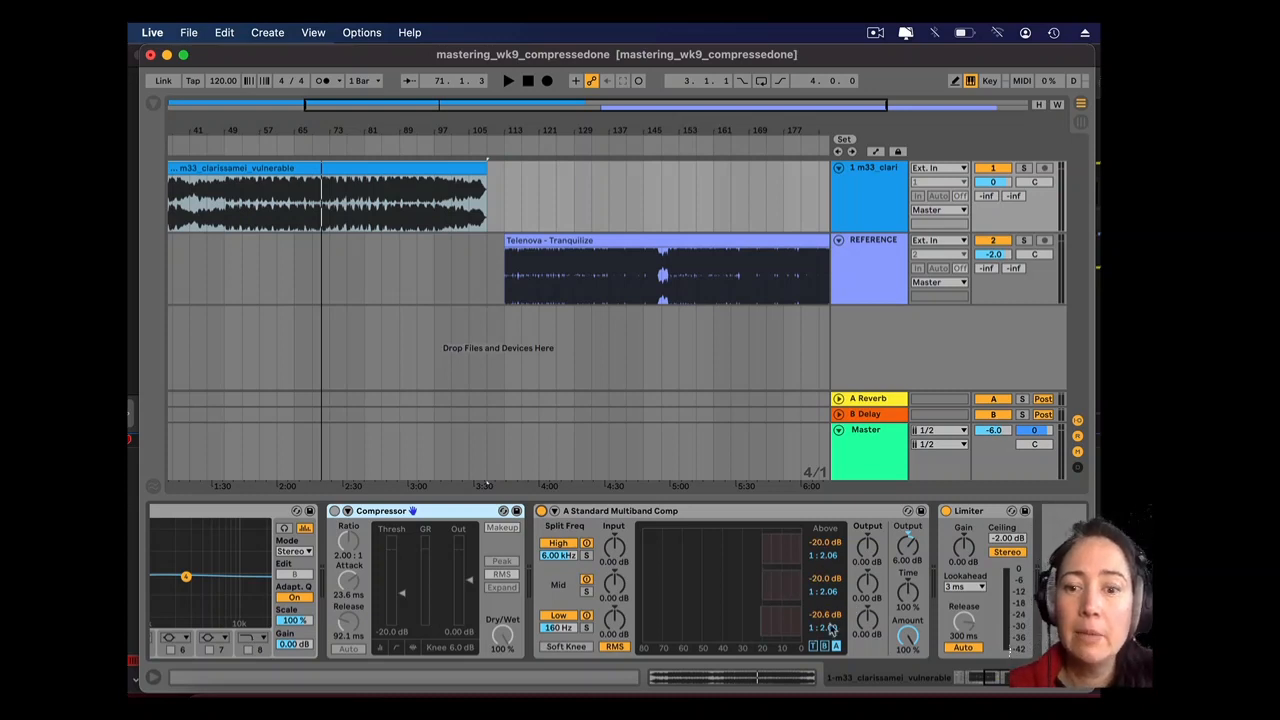
mouse_move(362, 544)
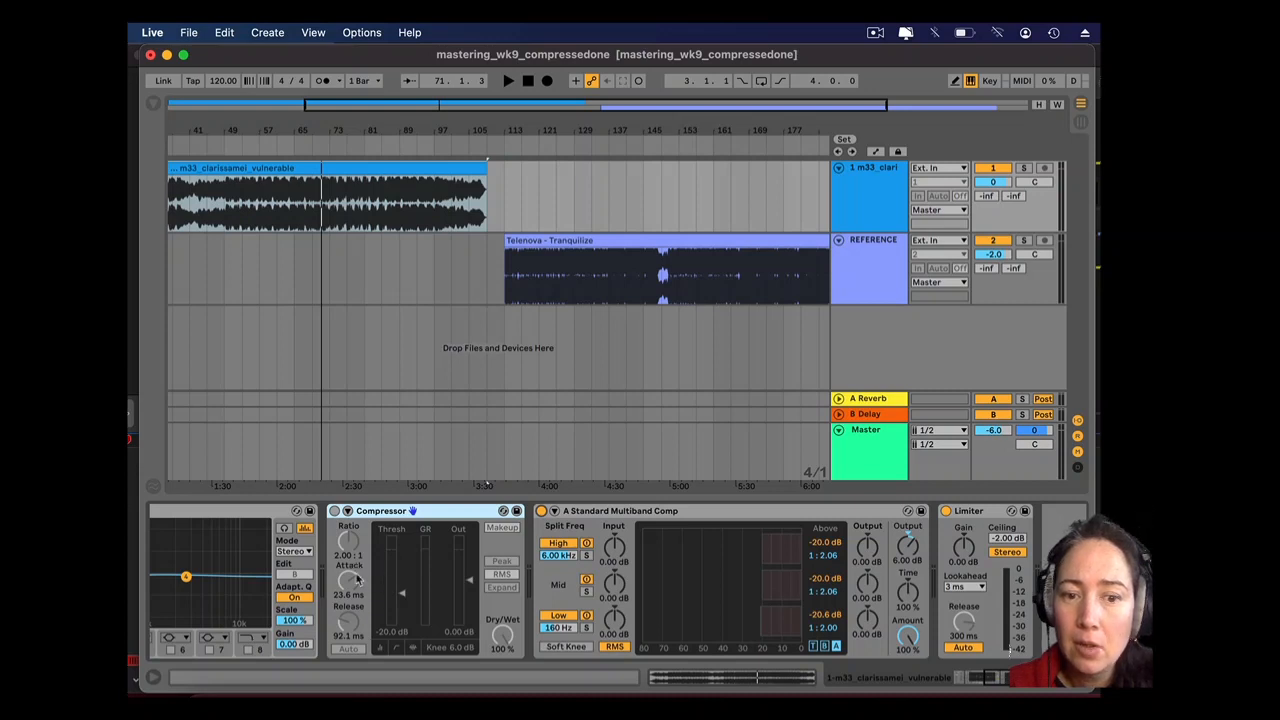
mouse_move(512, 600)
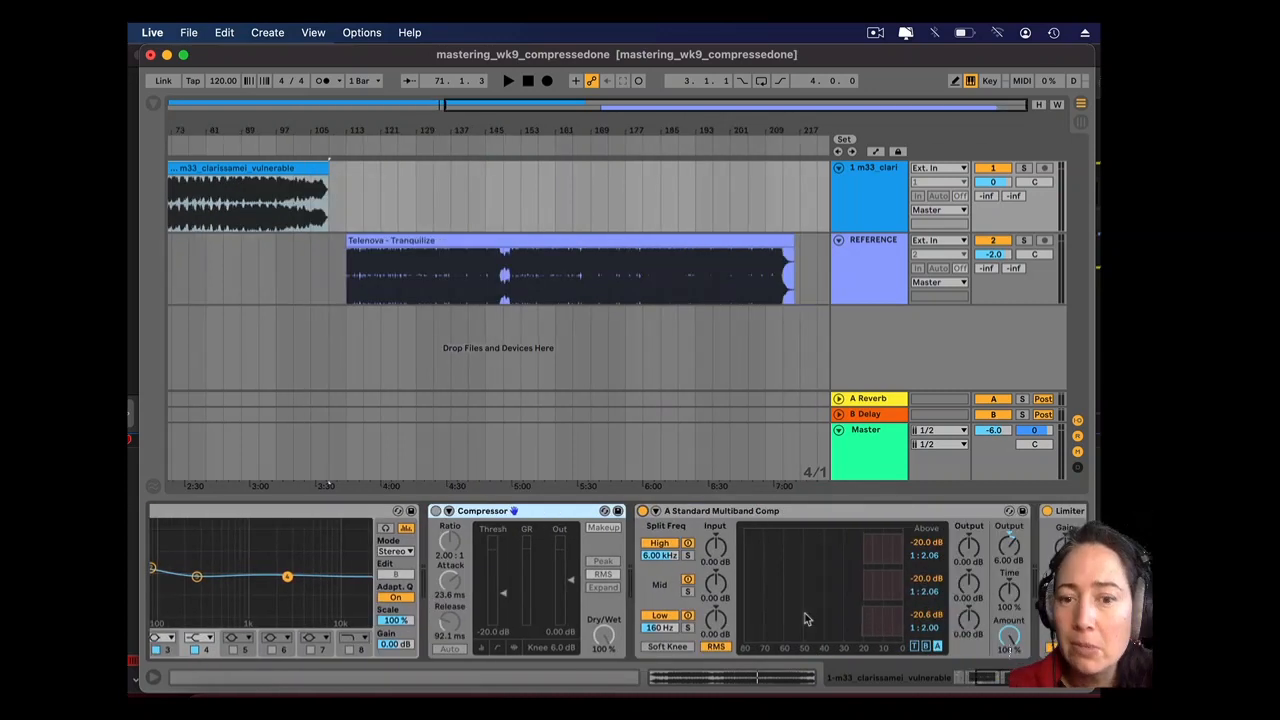
mouse_move(744, 524)
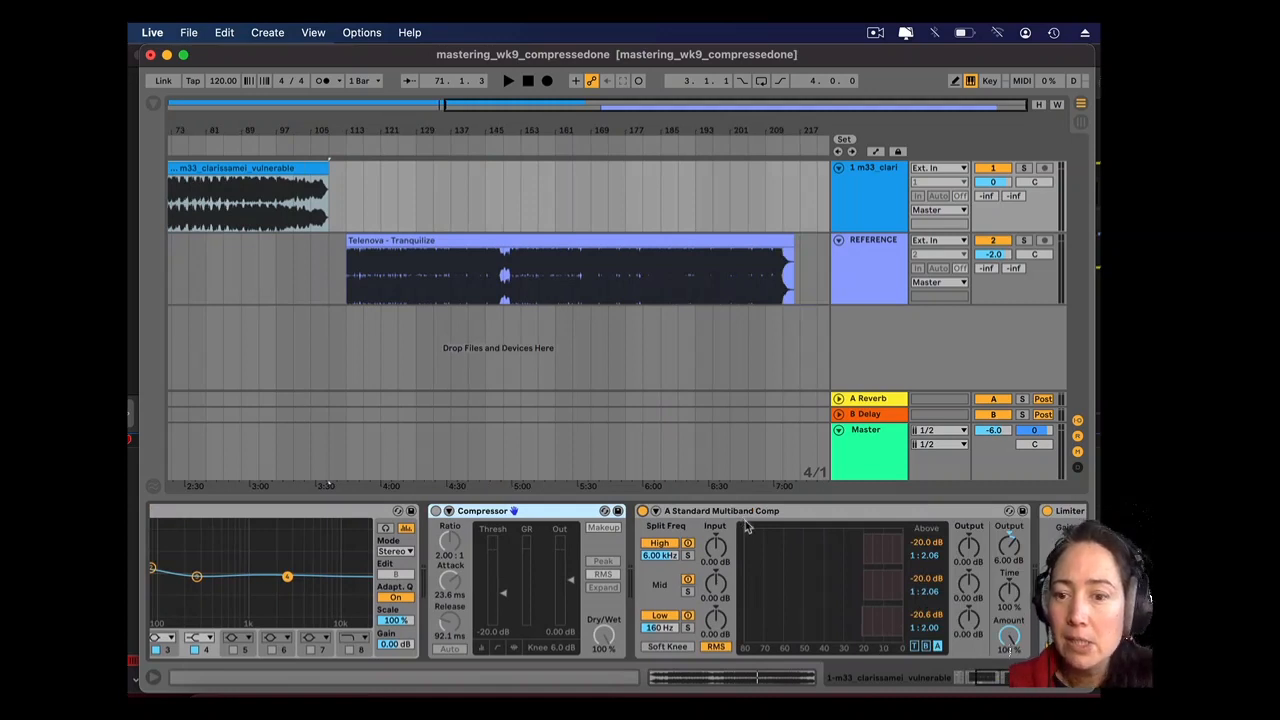
mouse_move(848, 564)
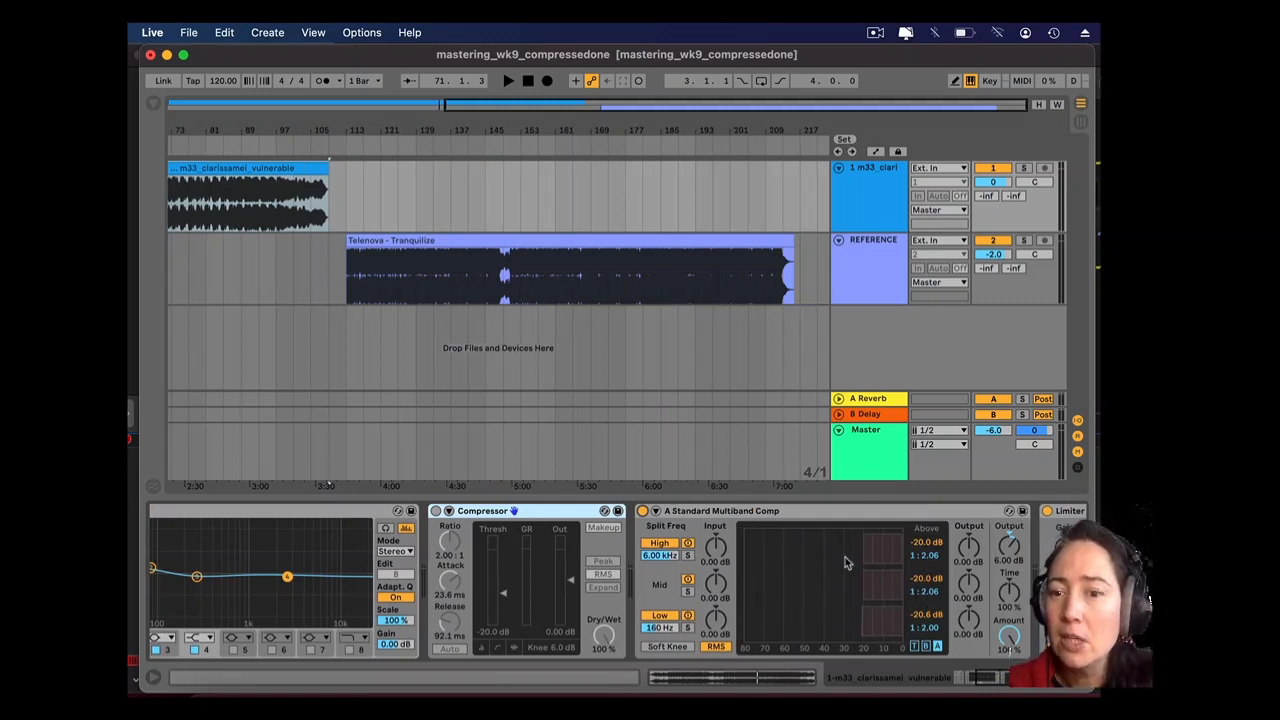
mouse_move(876, 632)
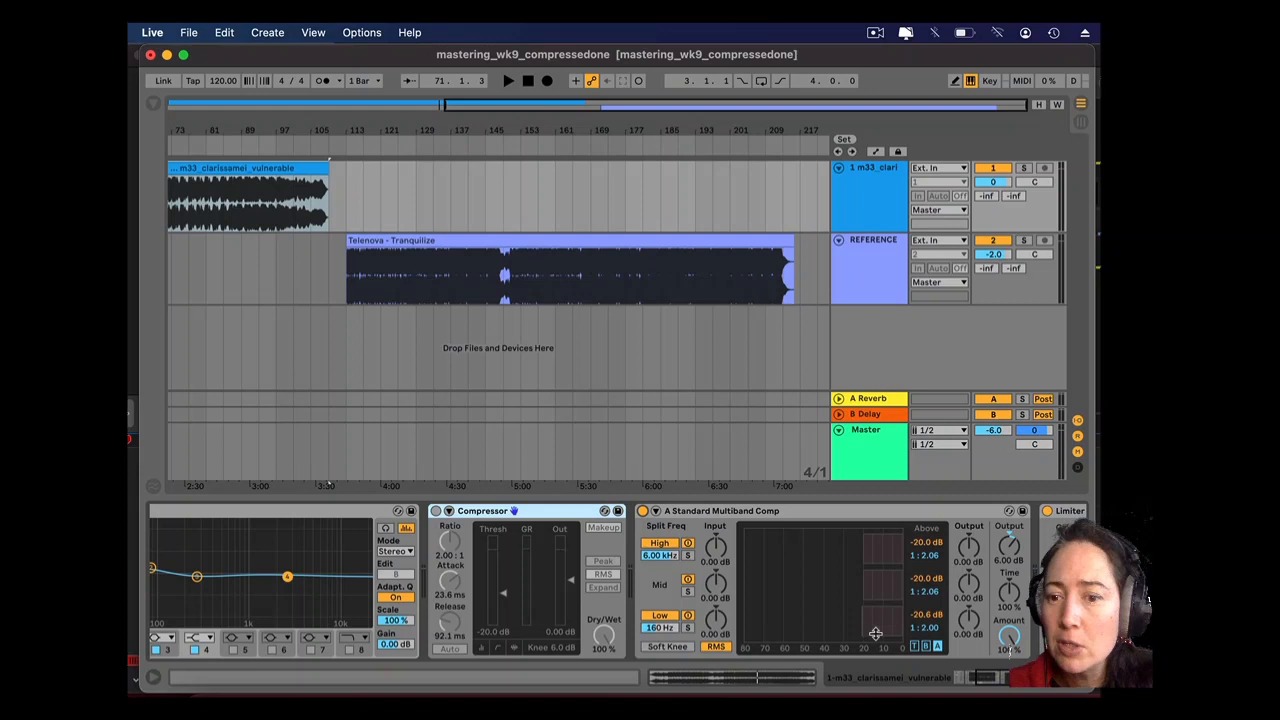
mouse_move(840, 572)
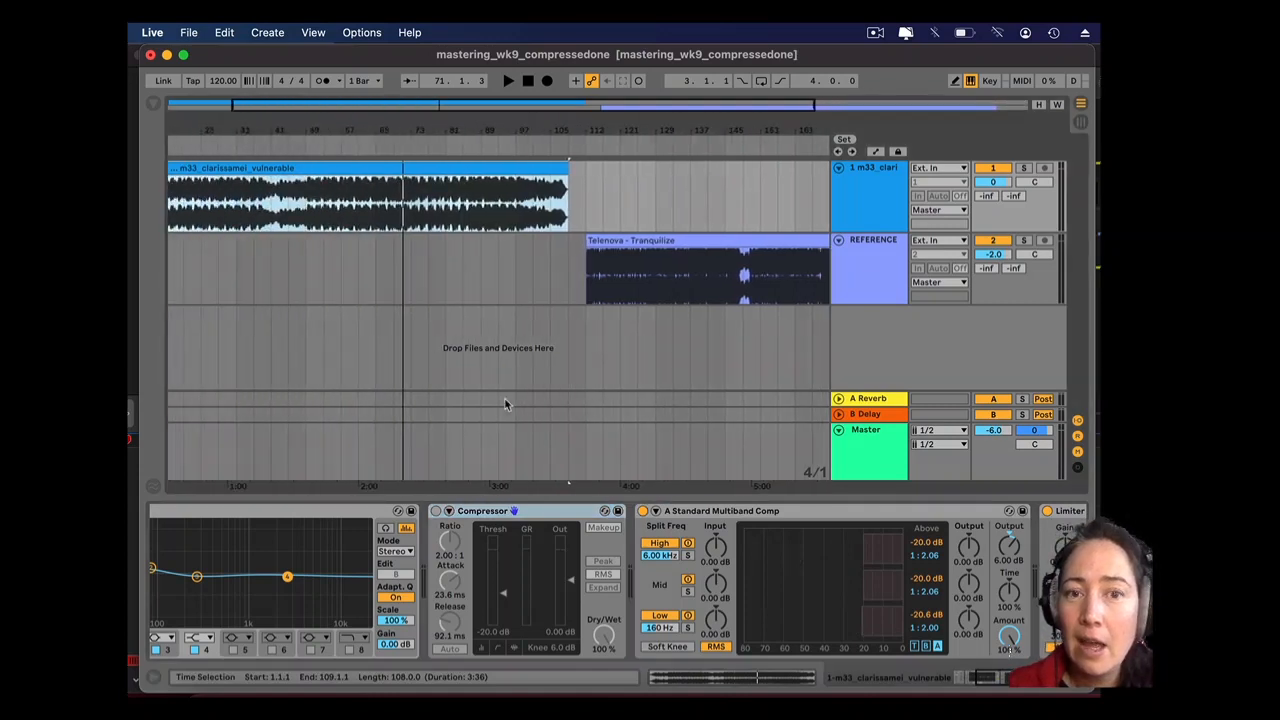
click(508, 80)
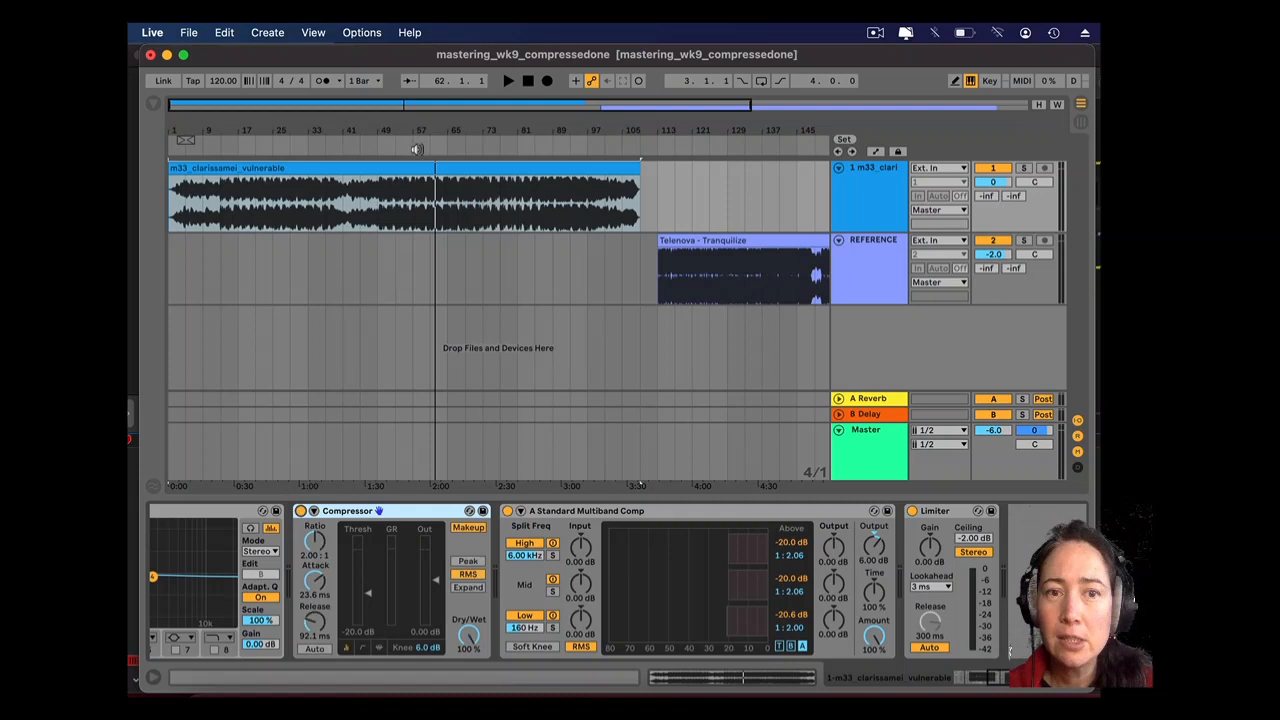
click(508, 80)
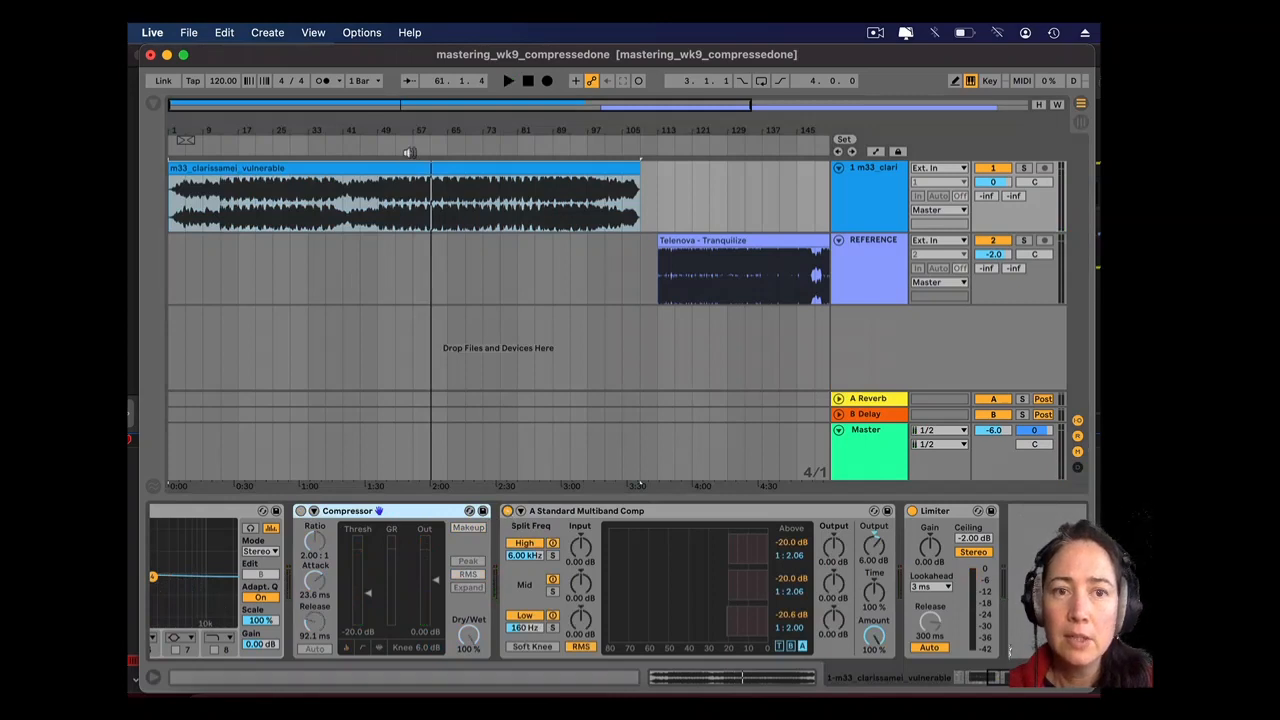
- Select a section of the REFERENCE track to compare against the mastered mix
click(508, 80)
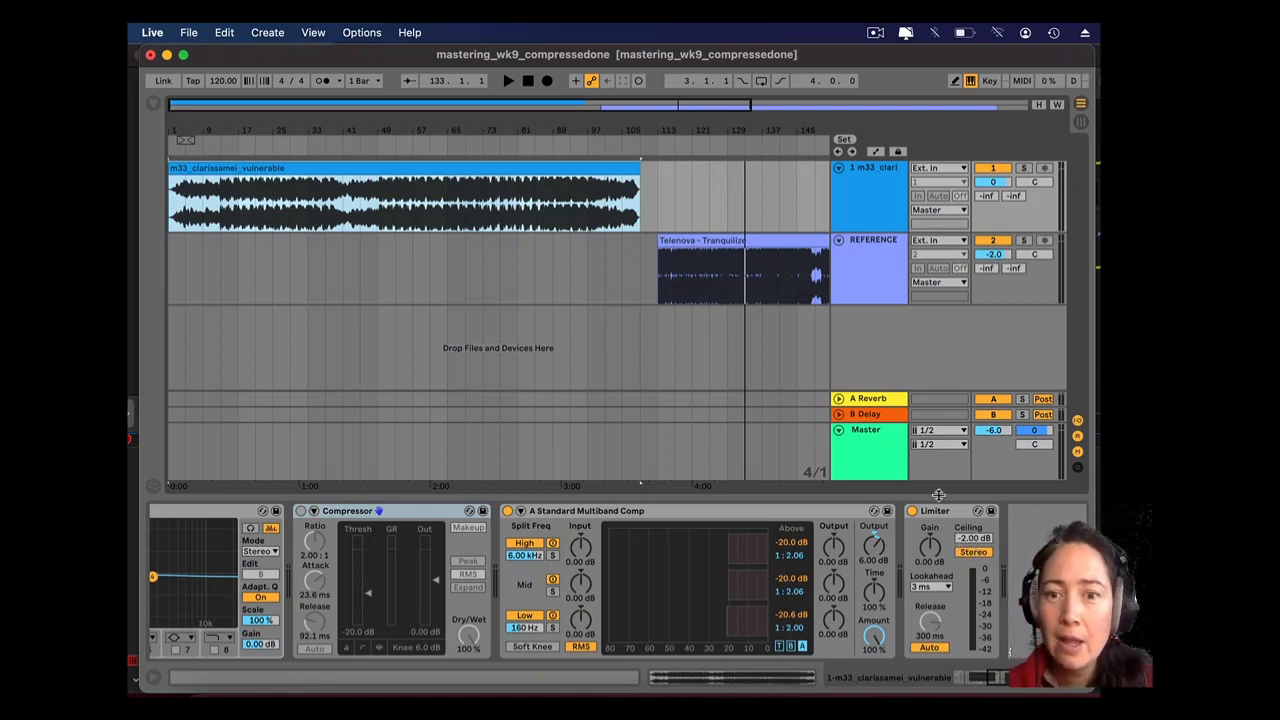
mouse_move(934, 380)
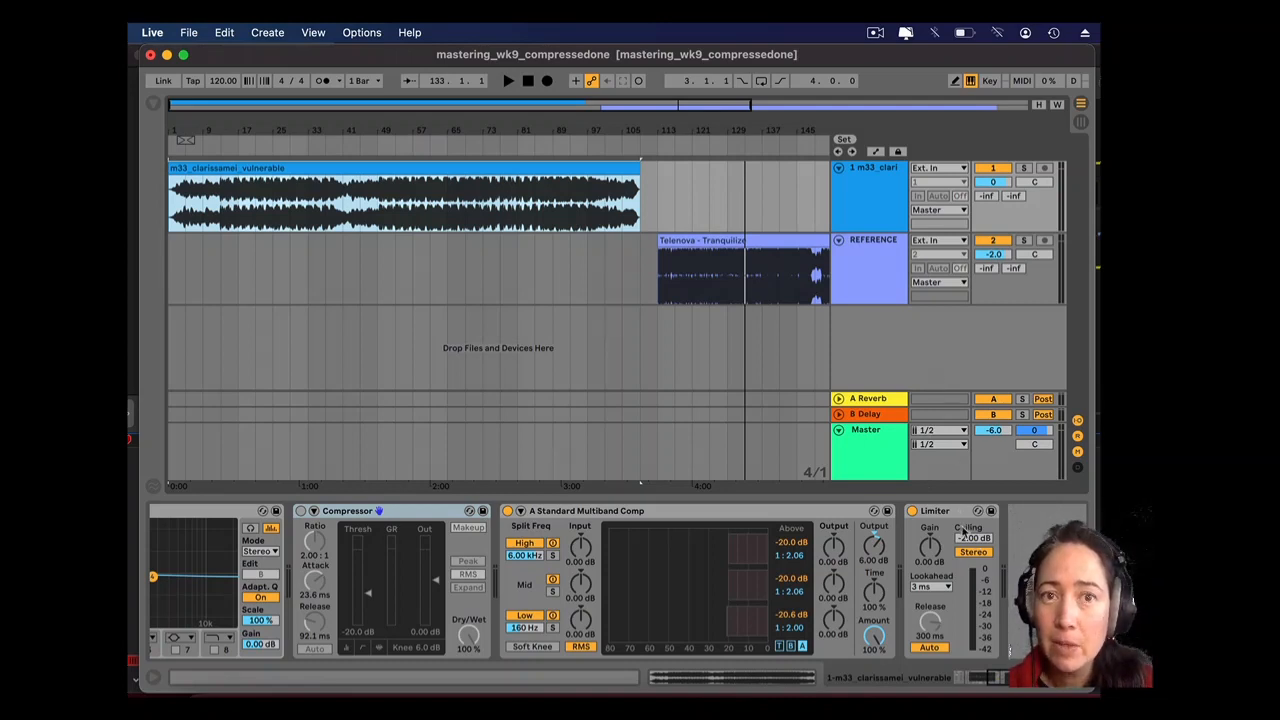
mouse_move(892, 476)
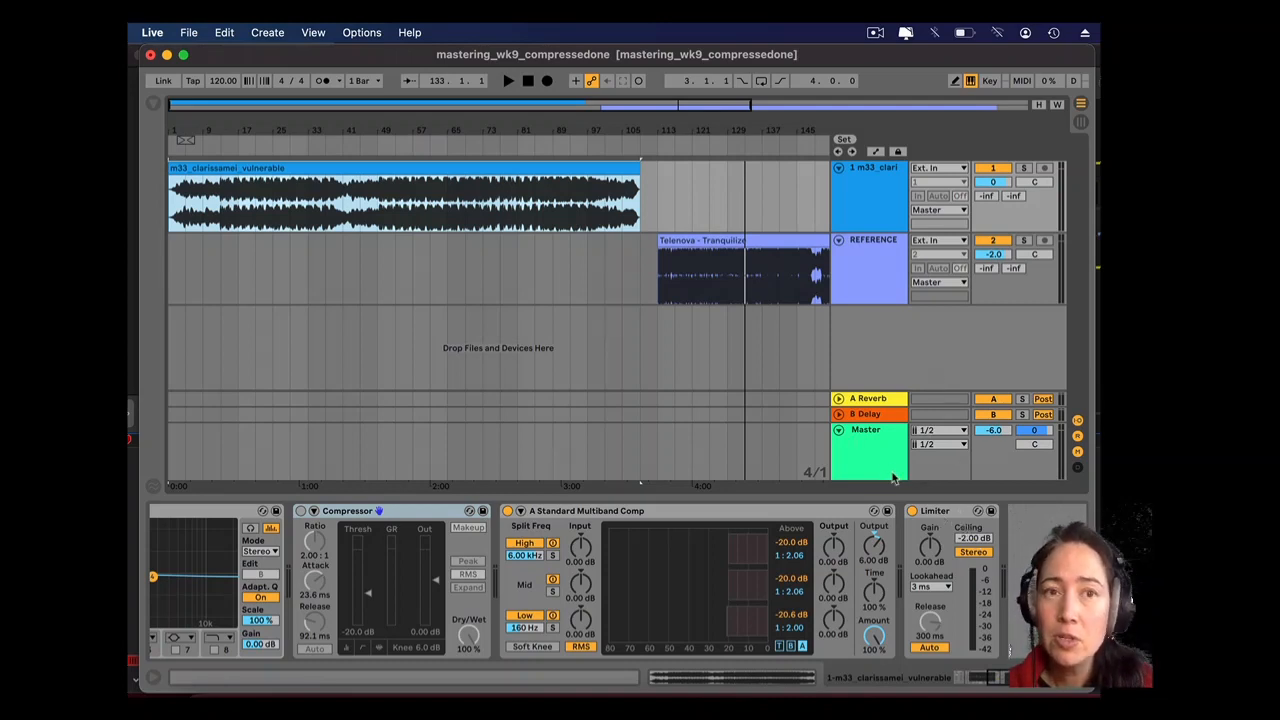